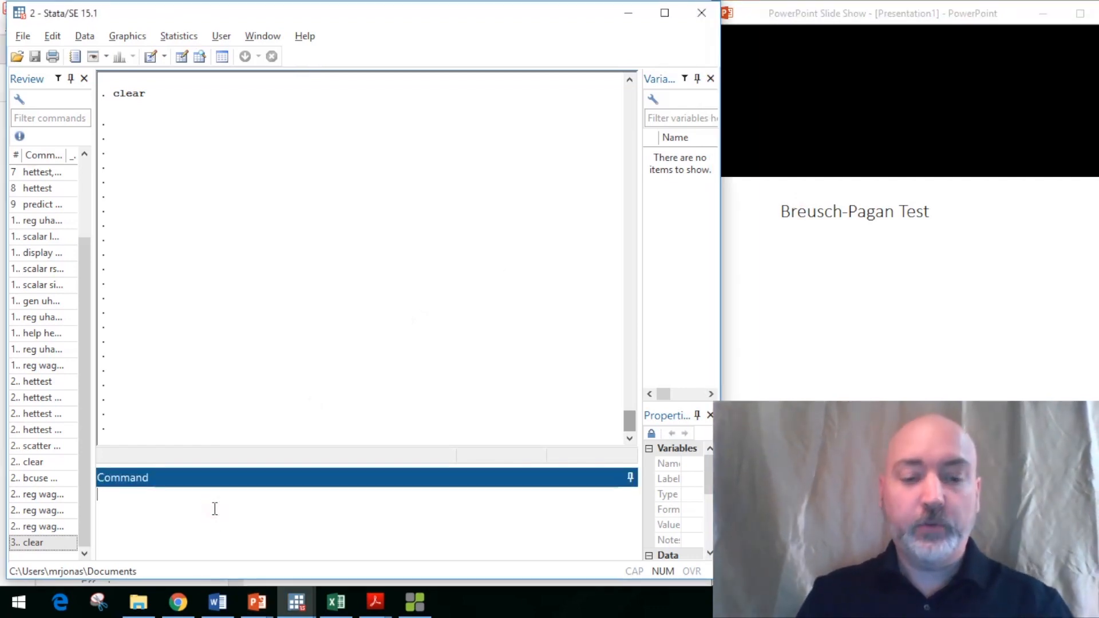
- Load the wage1 dataset with 'bcuse wage1'
type("bcuse")
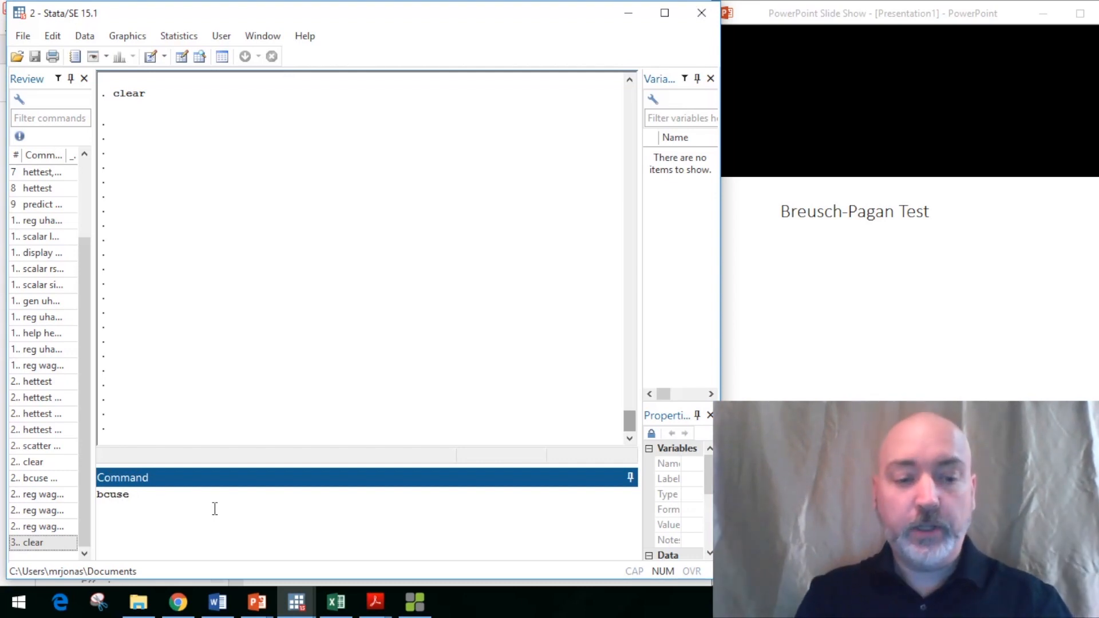
type("wage1")
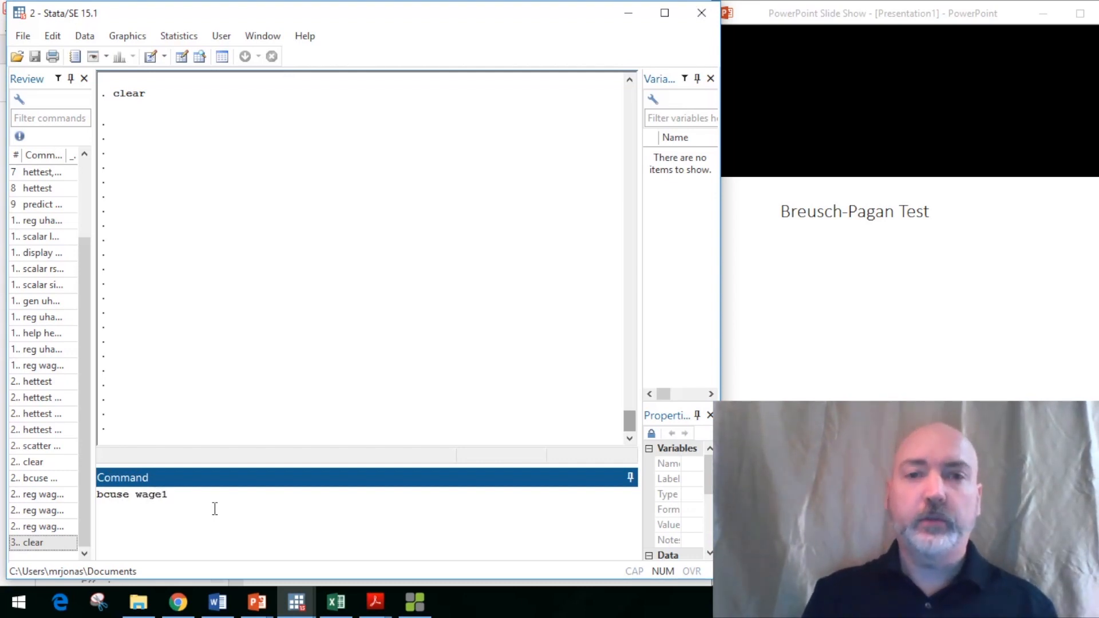
key("Return")
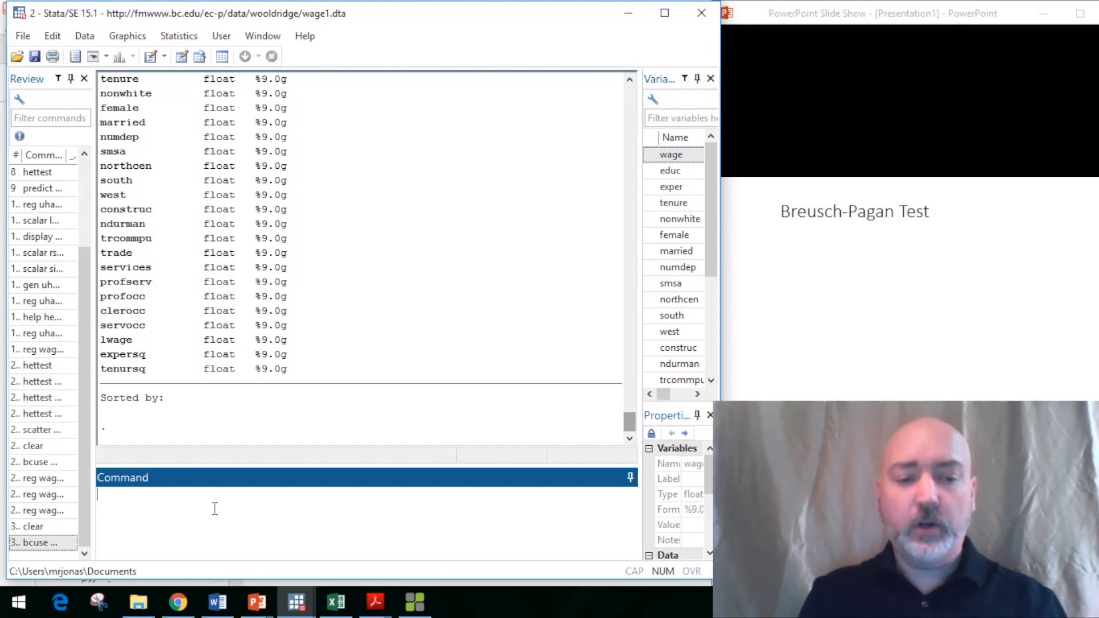
- Regress wage on educ and exper (526 observations, R-squared 0.2252)
type("reg")
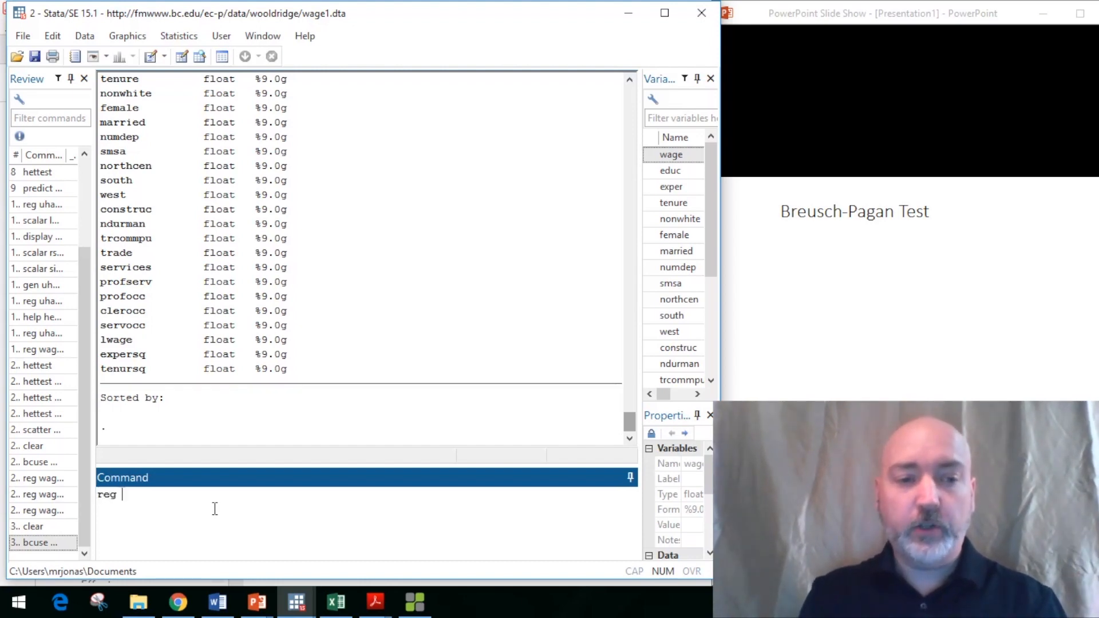
type("wage educ")
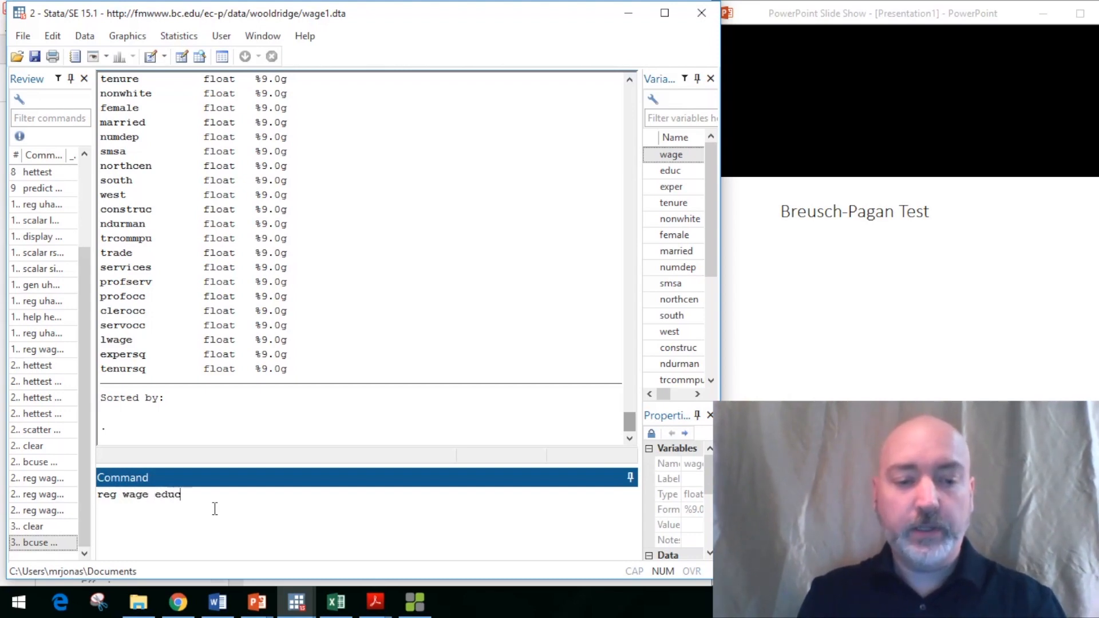
type("expe")
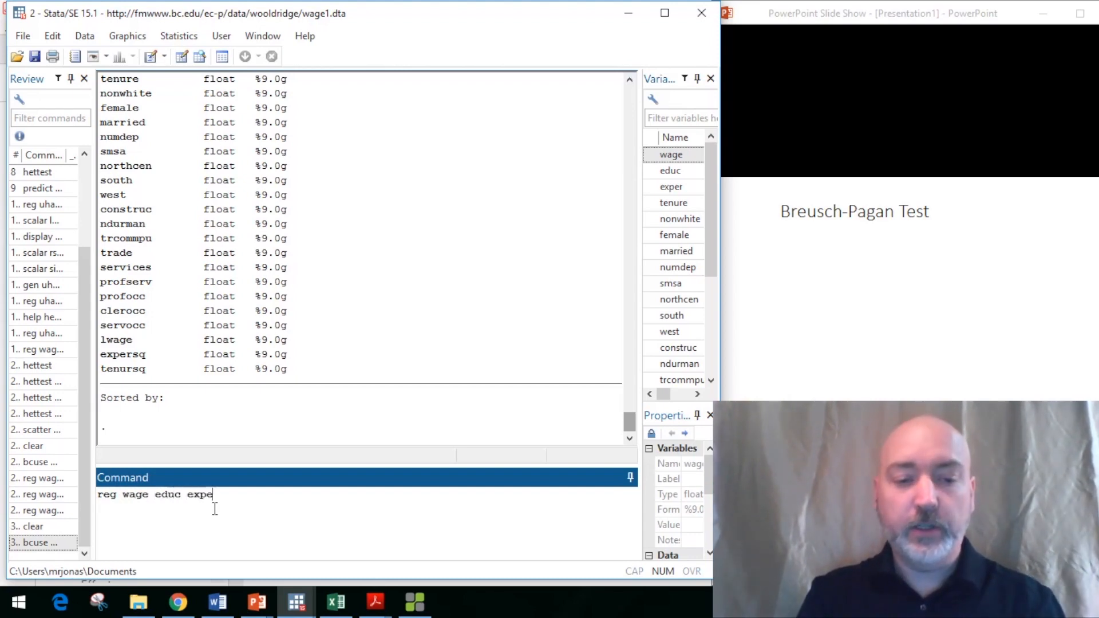
key("Return")
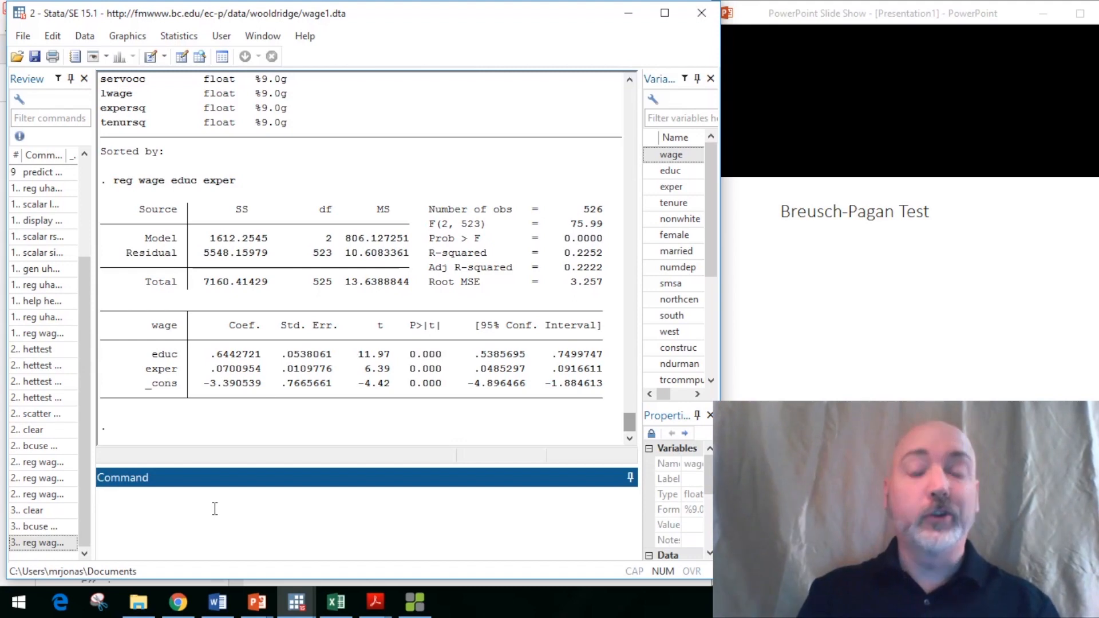
- Save residuals as uhat and generate uhat2 = uhat^2
type("predi")
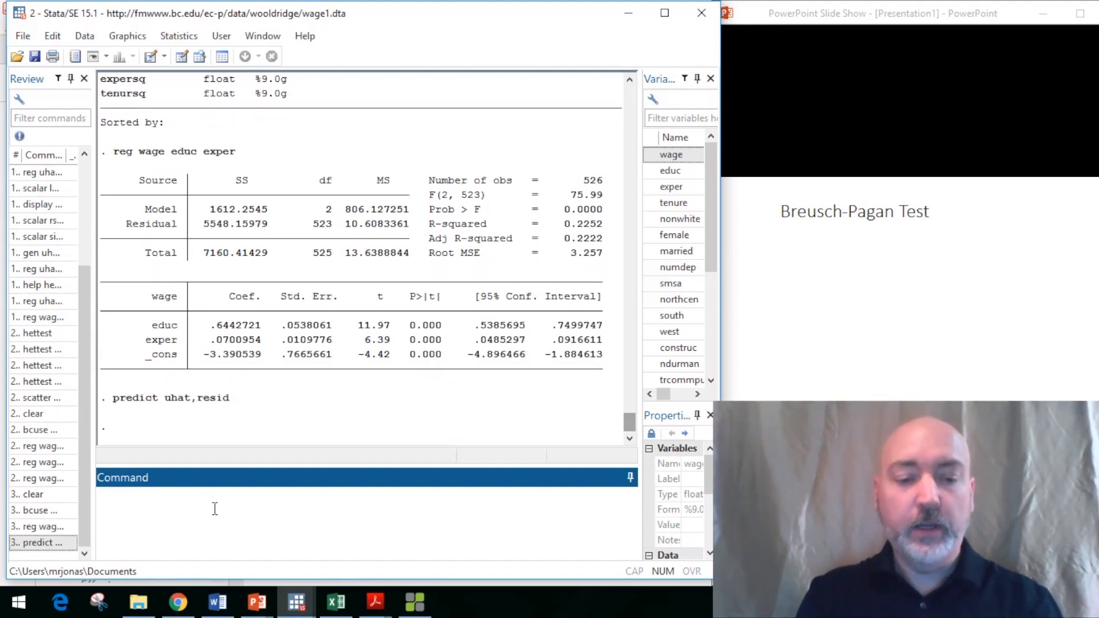
type("gen uhat")
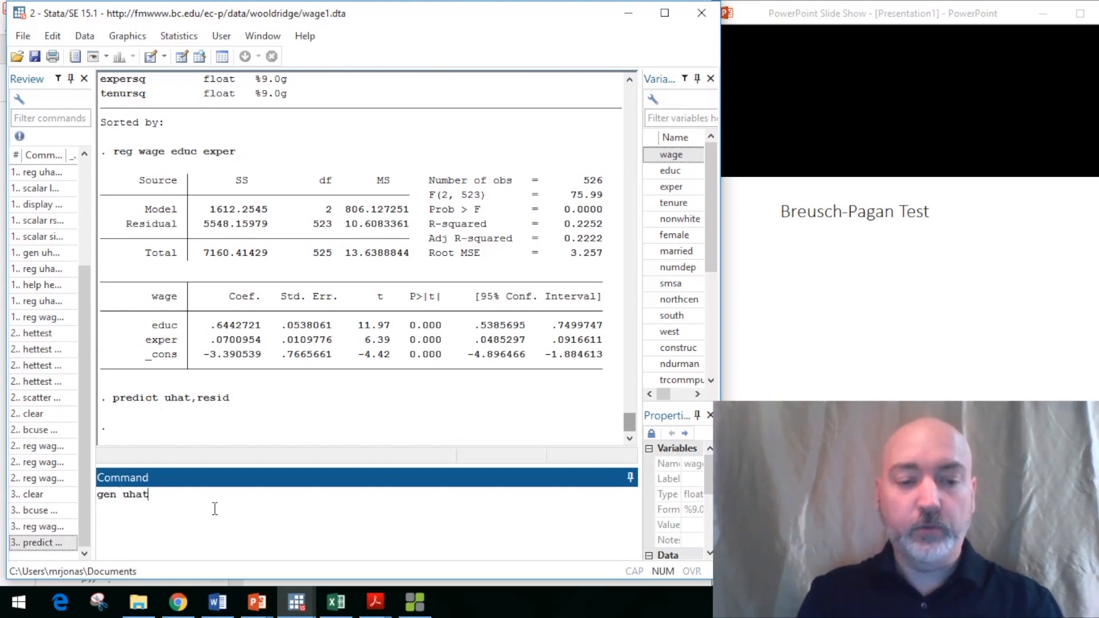
type("2")
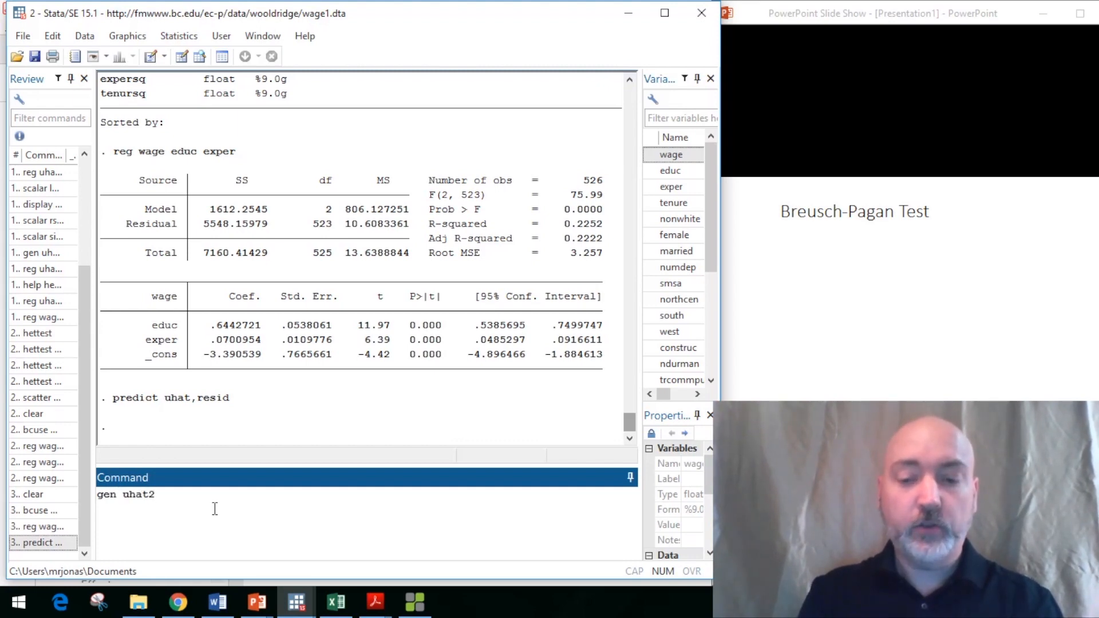
type("=uhat")
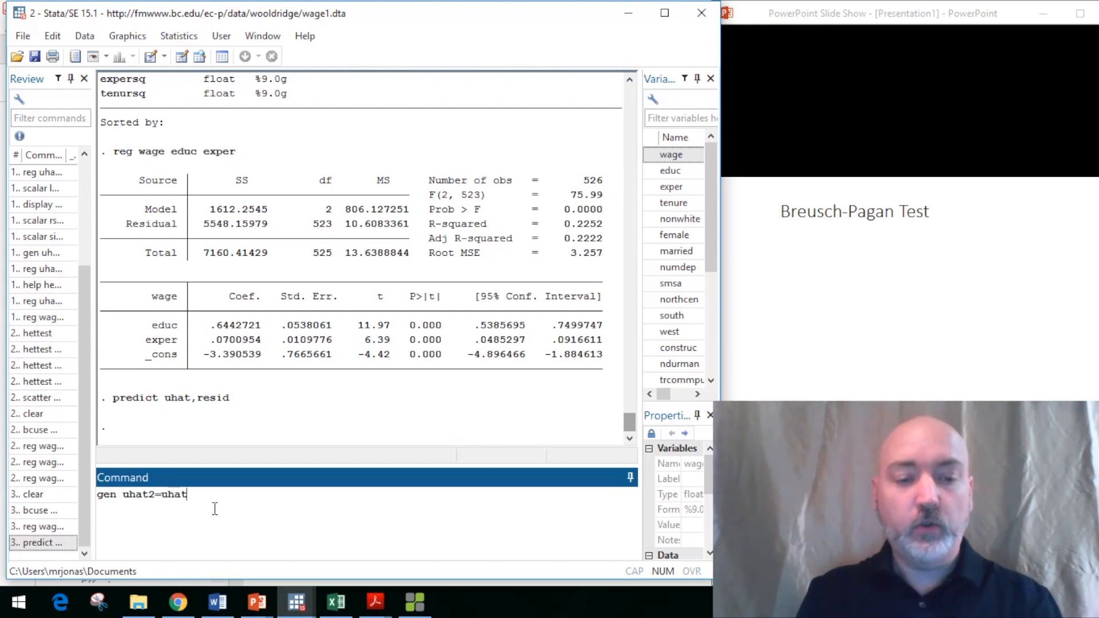
type("^2")
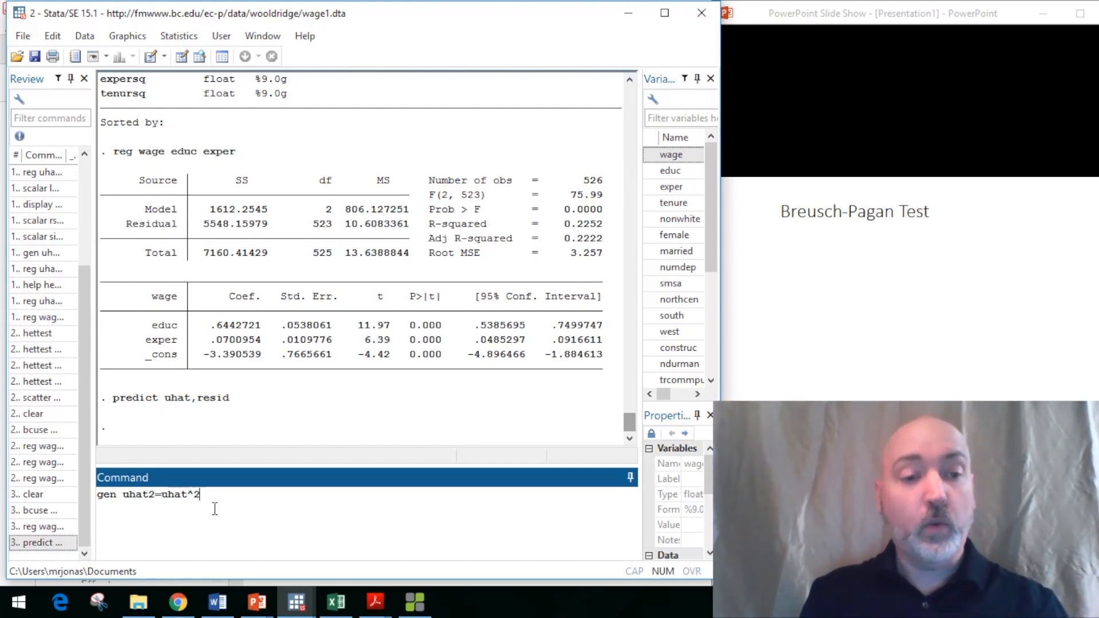
key("enter")
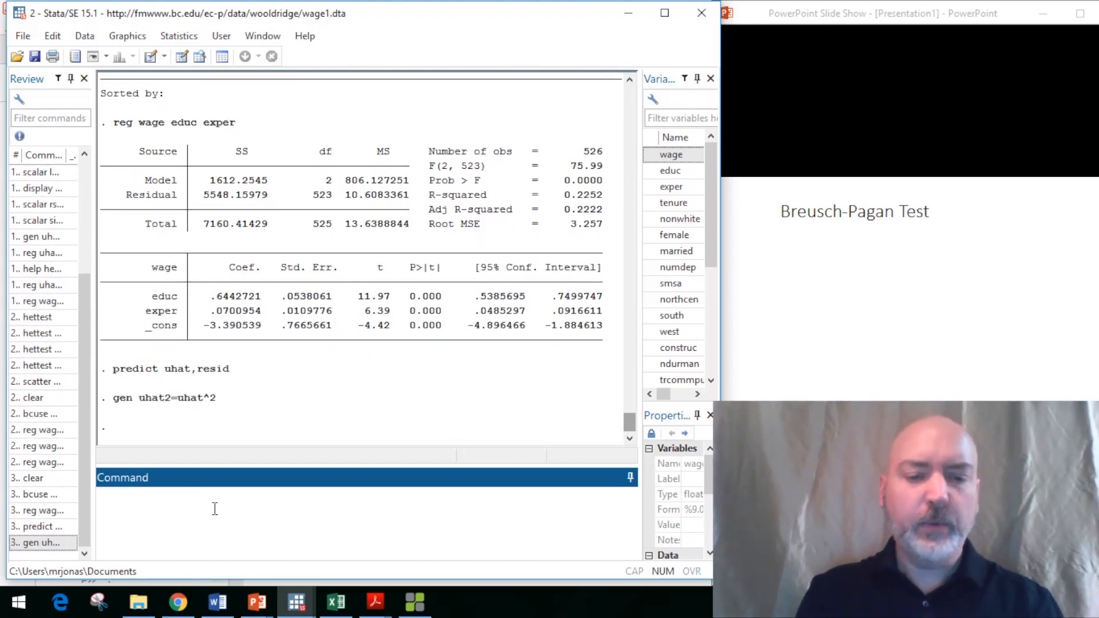
- Plot residuals against educ with 'rvpplot educ'
type("rvp")
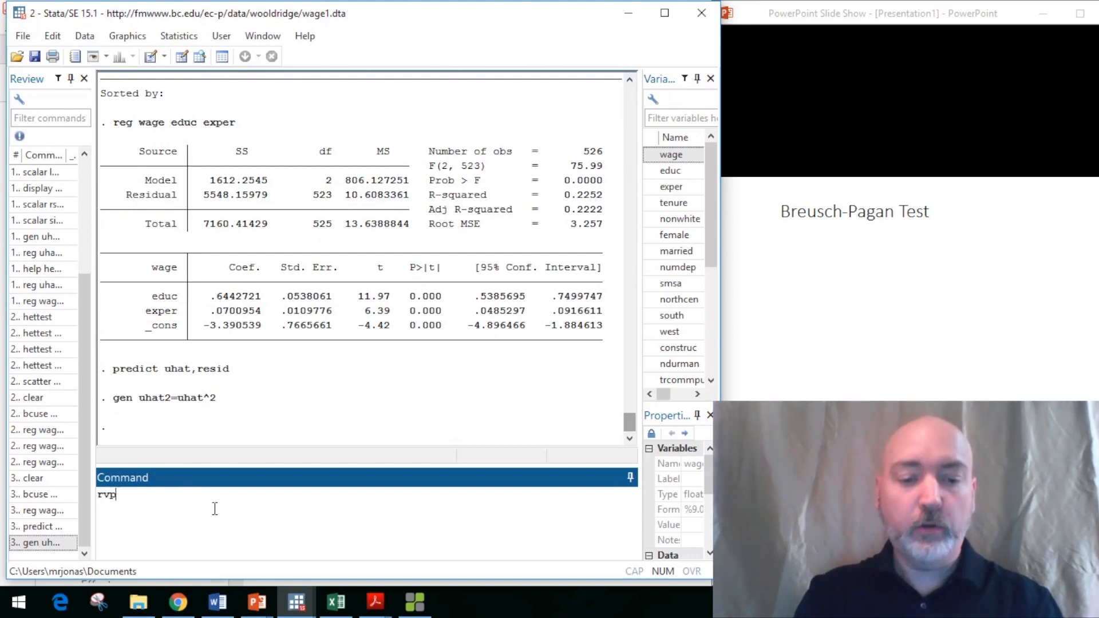
type("plot")
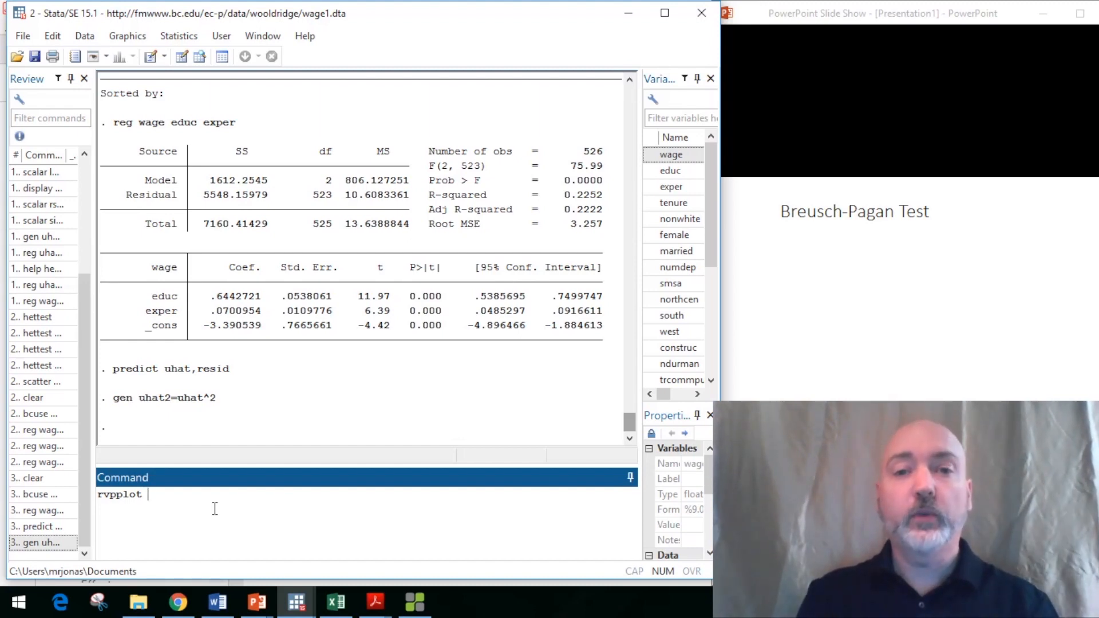
type("educ")
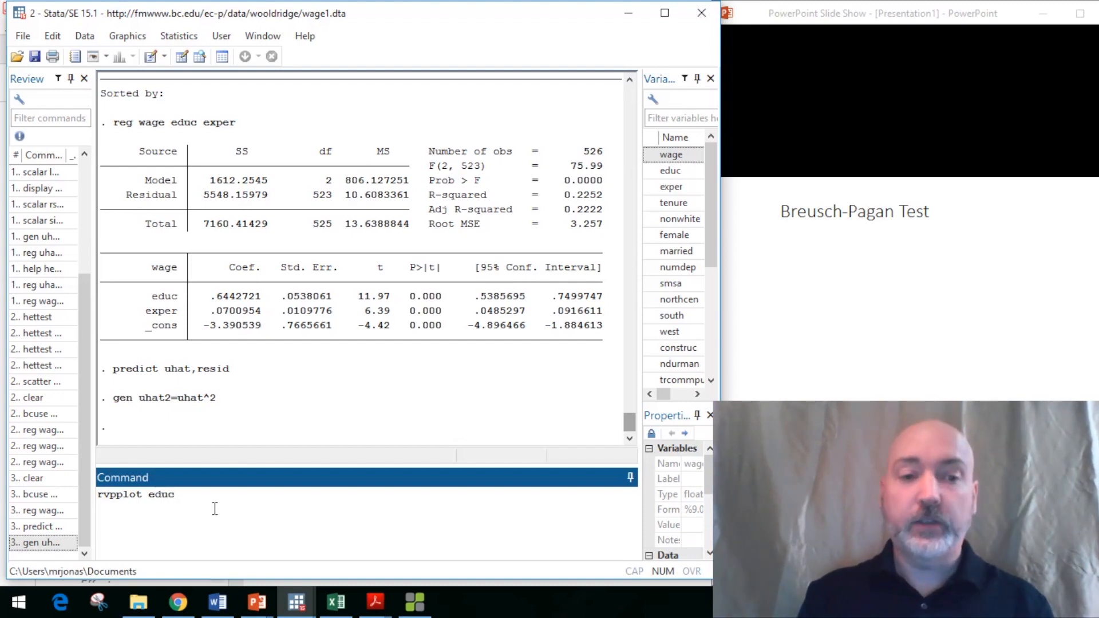
key("enter")
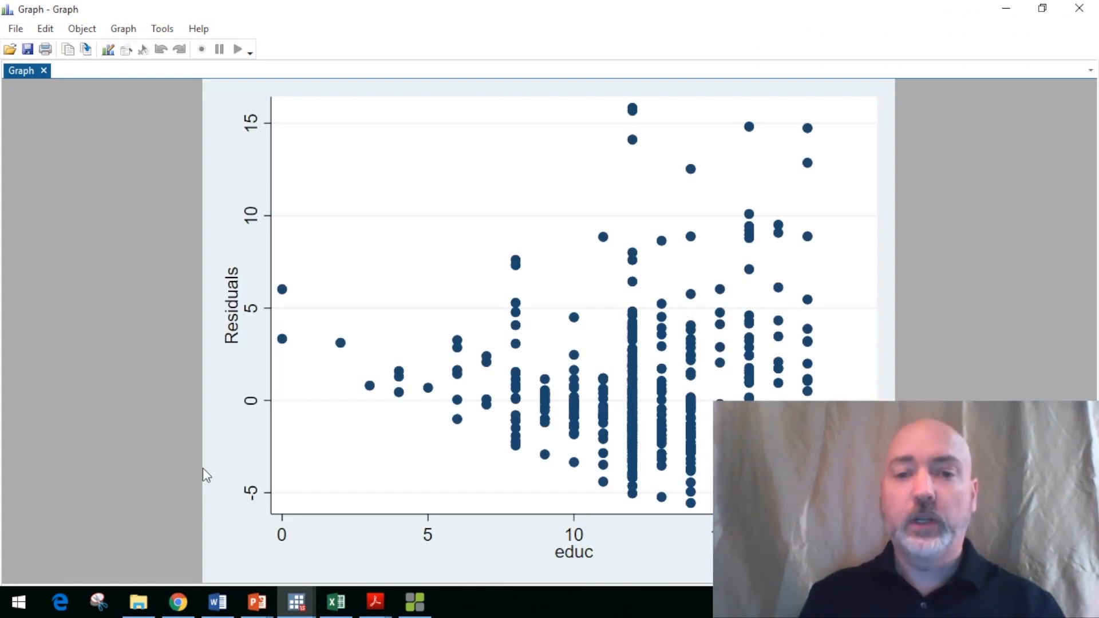
mouse_move(378, 382)
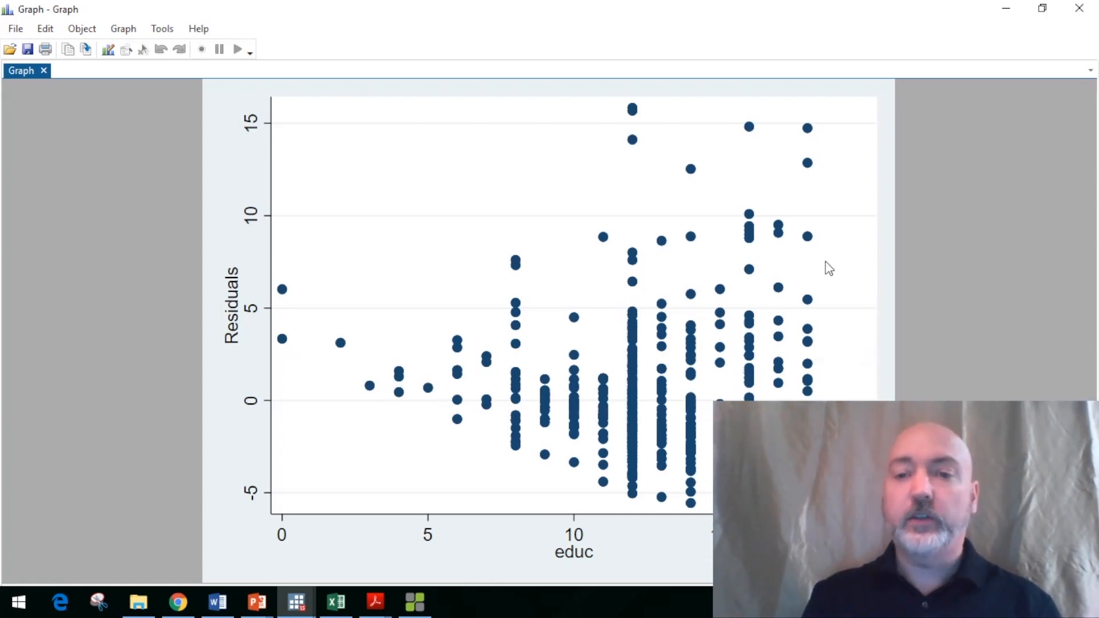
mouse_move(777, 392)
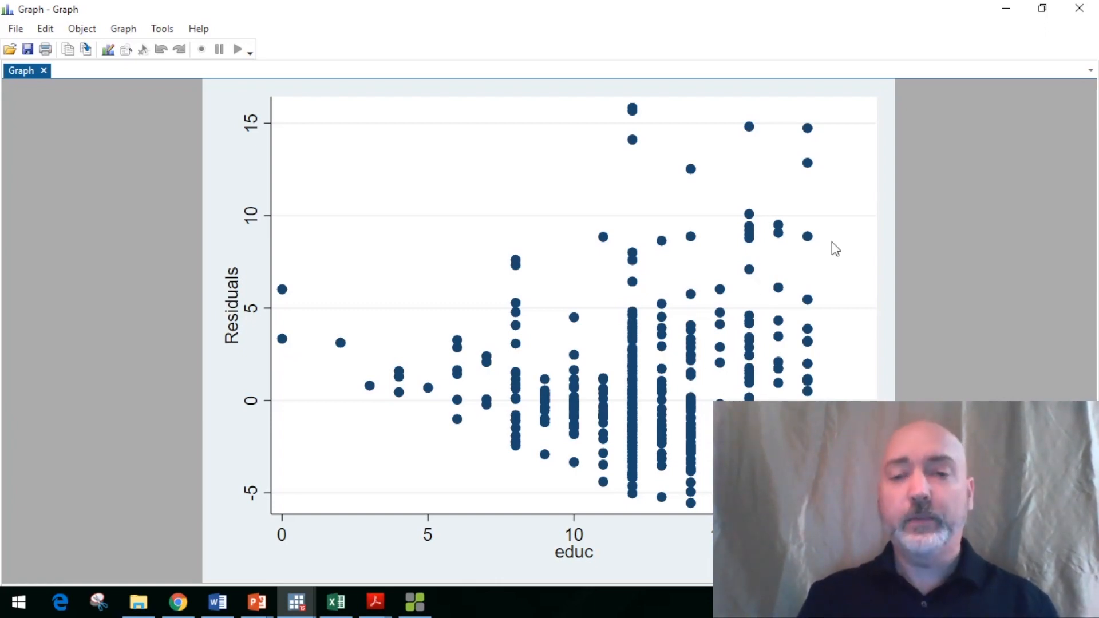
mouse_move(626, 186)
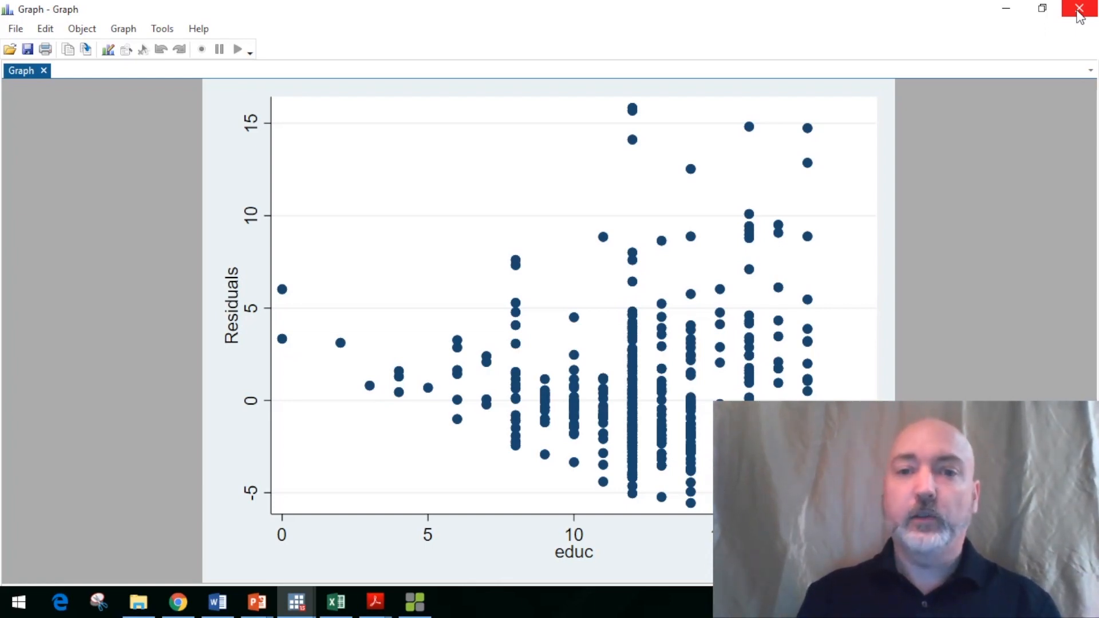
- Close the residuals-versus-educ graph window
left_click(1086, 9)
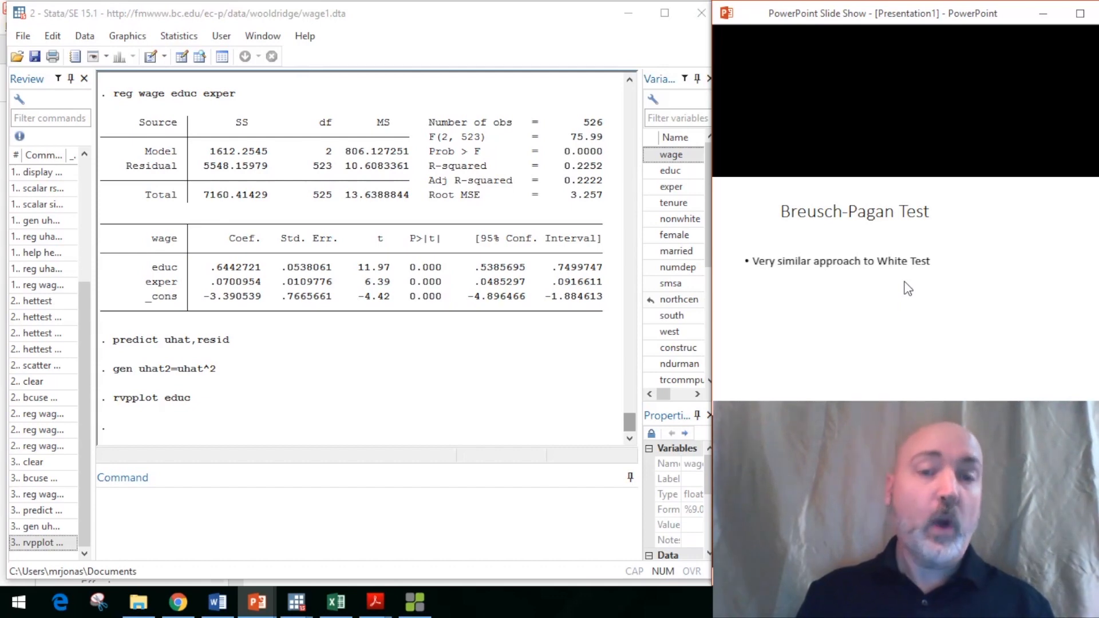
- Advance the slideshow to the next Breusch-Pagan point
key("right")
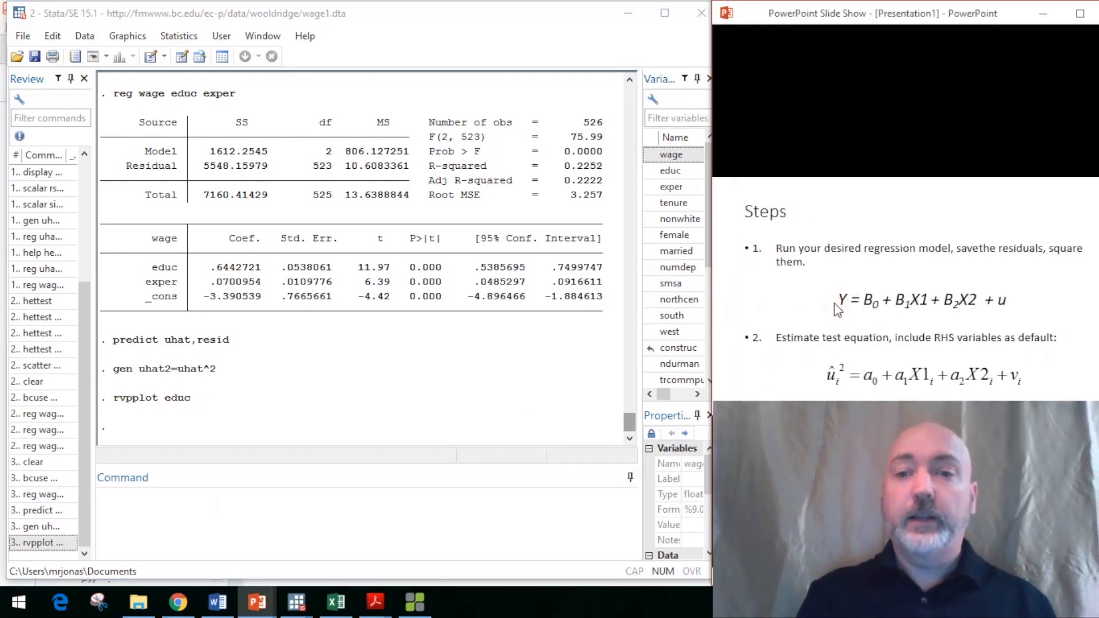
mouse_move(1005, 316)
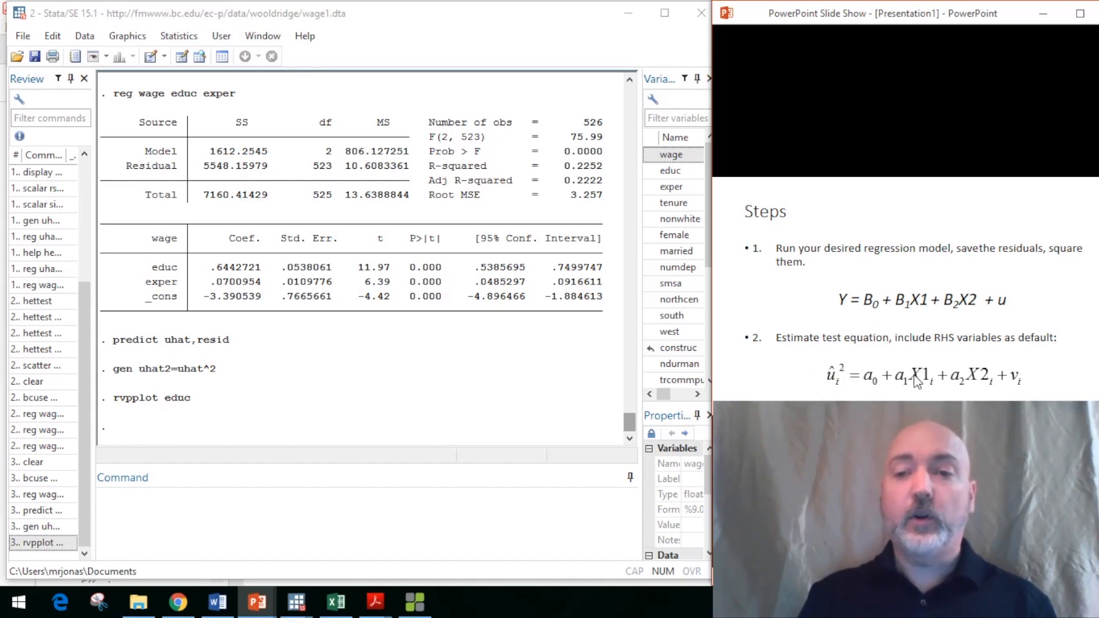
mouse_move(890, 302)
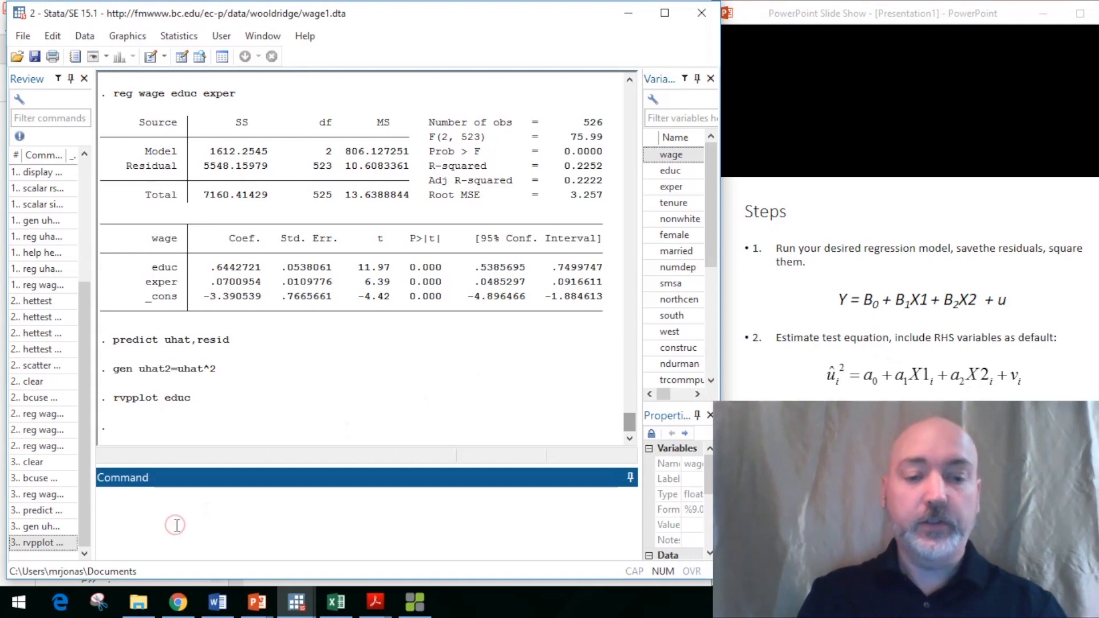
- Enter the test regression 'reg uhat2 educ exper' in the Command window
type("reg")
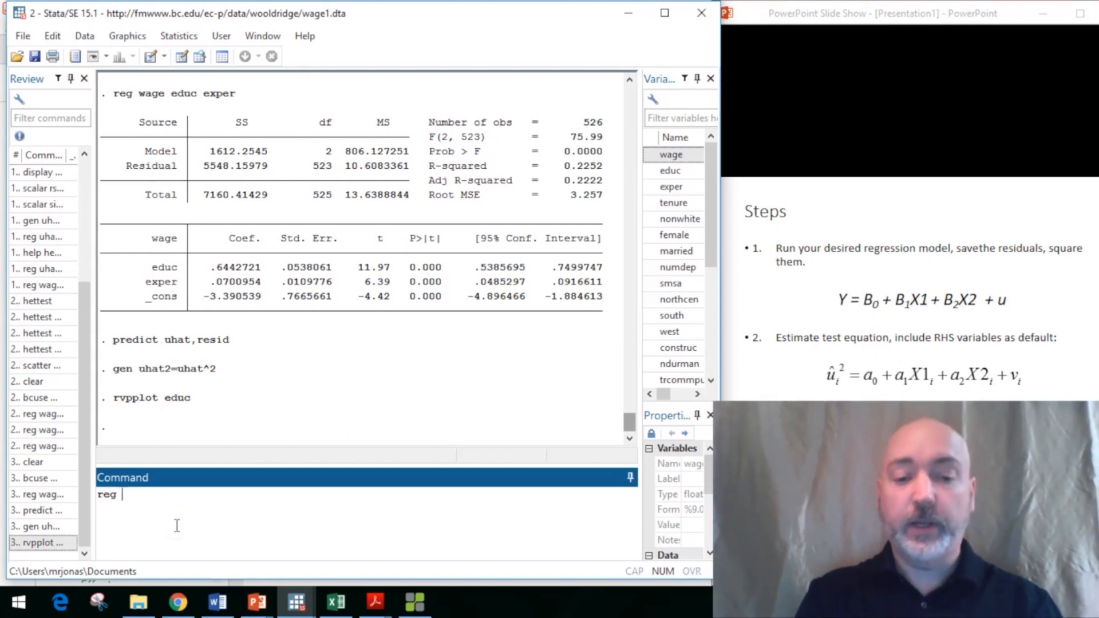
type("uhat2")
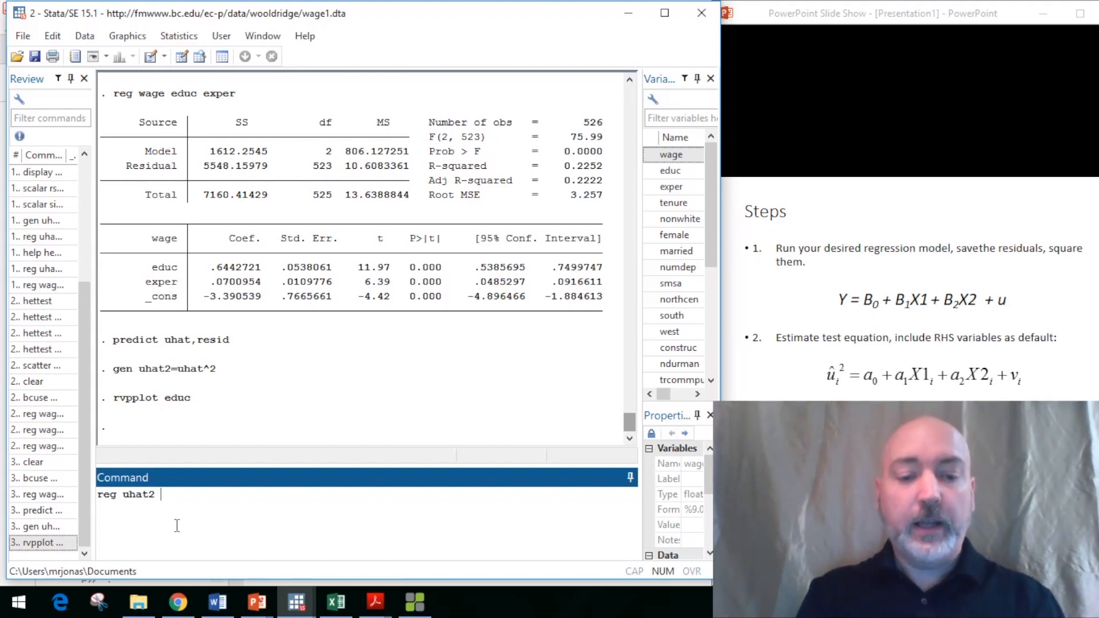
type("educ")
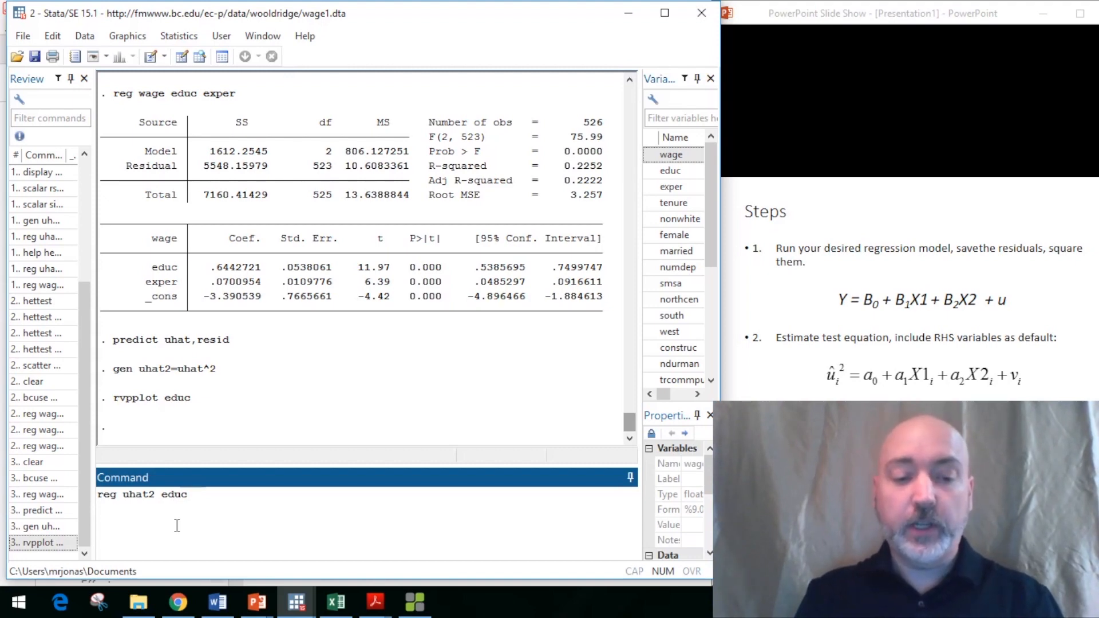
type("exper")
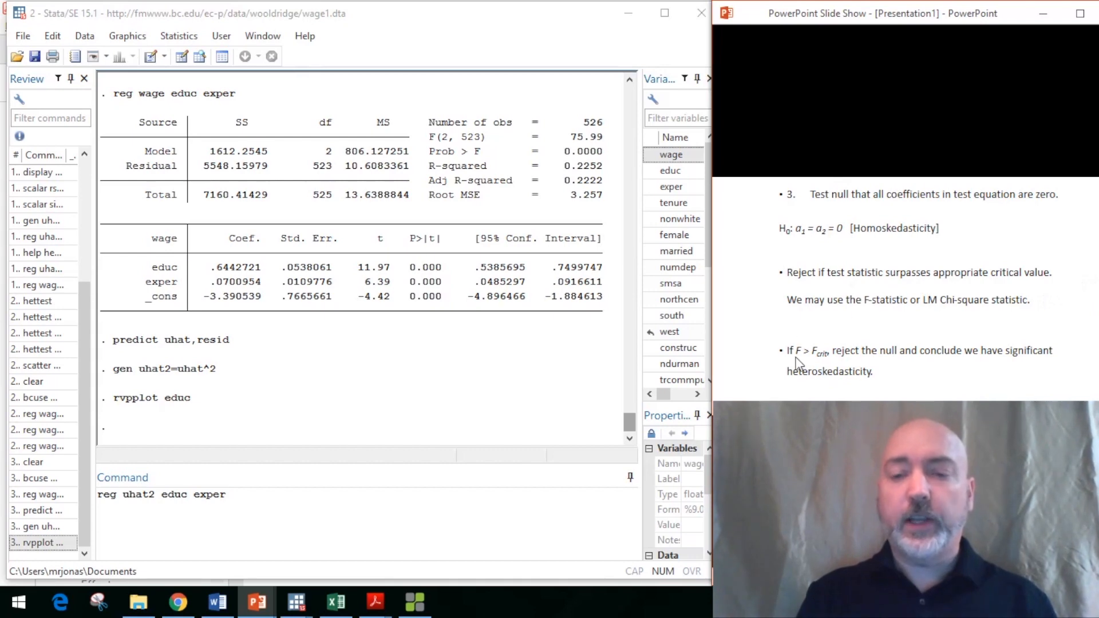
mouse_move(808, 363)
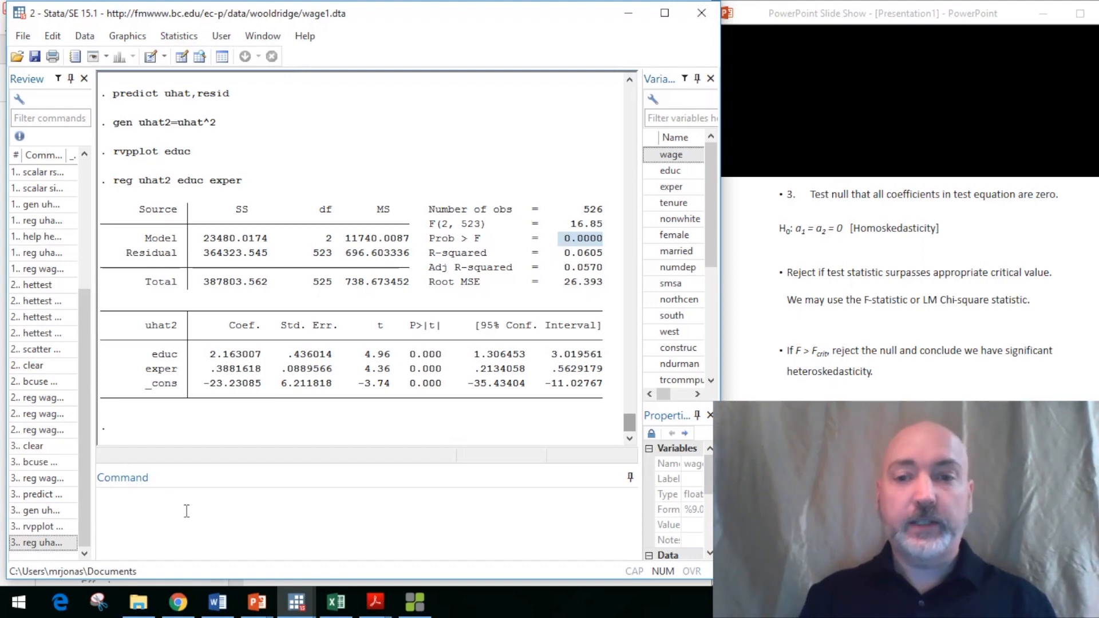
- Rerun the regression of wage on educ and exper
left_click(184, 510)
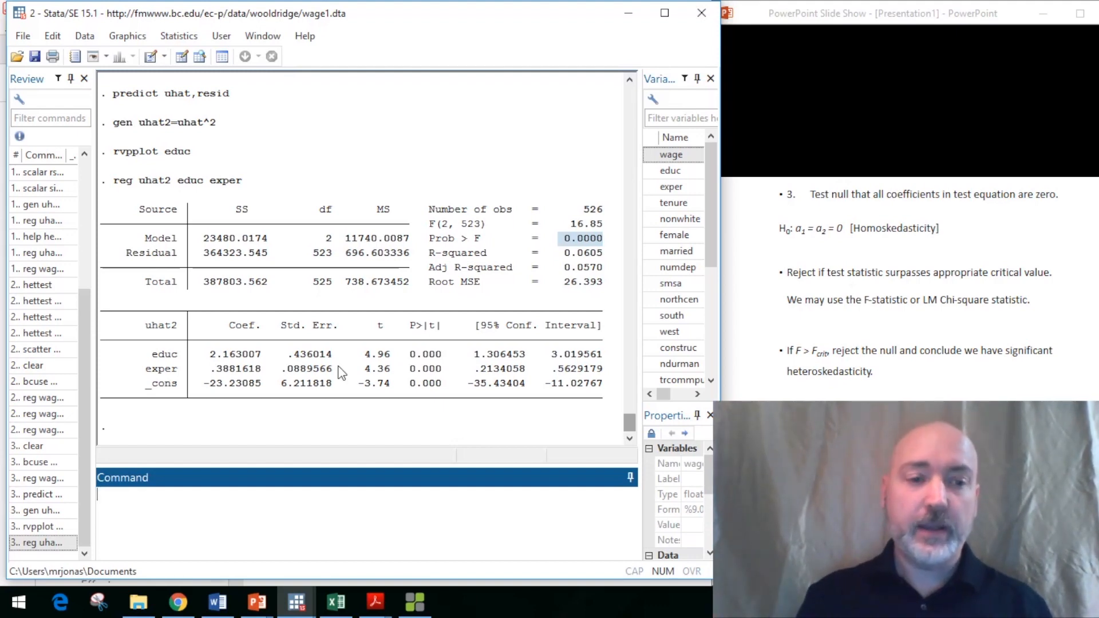
type("rvpplot educ")
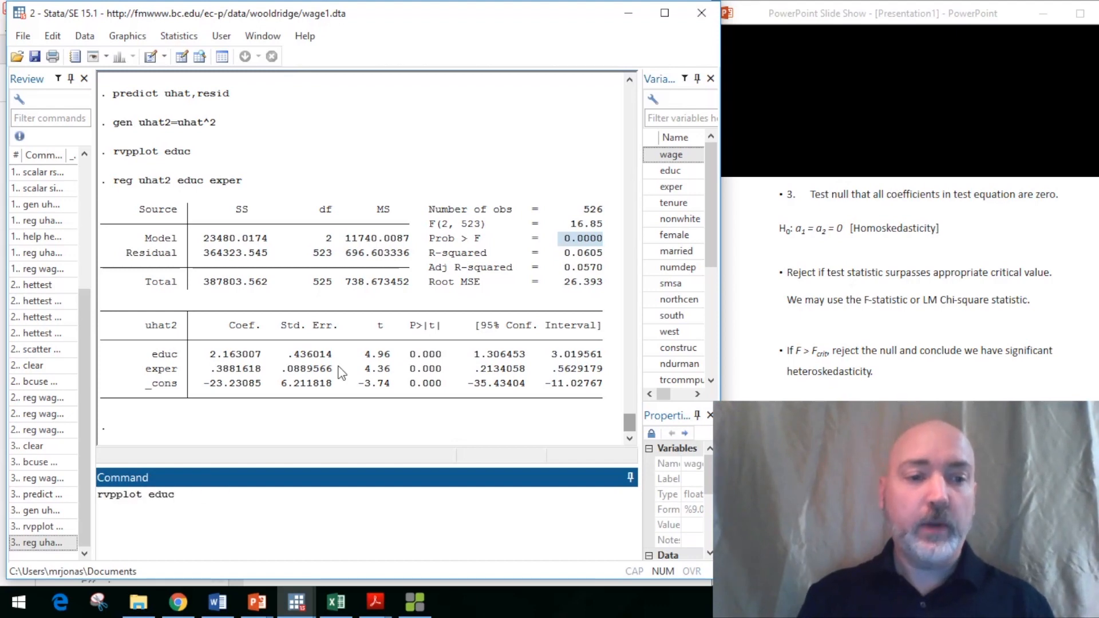
type("reg wage educ exper")
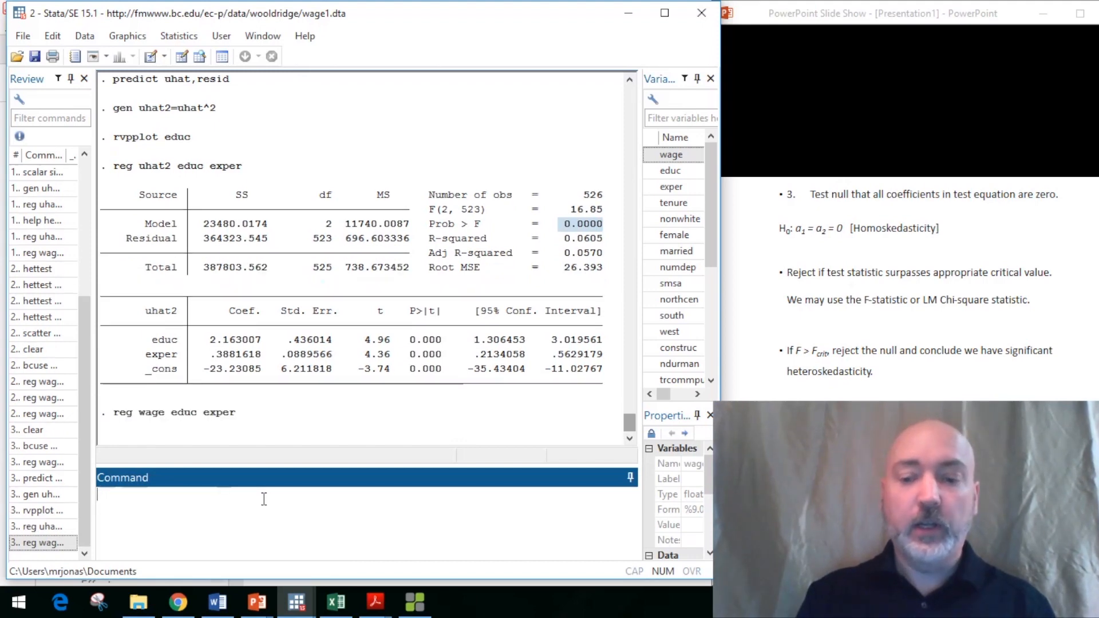
- Run 'hettest, rhs fstat', giving F(2, 523) = 16.85, p = 0.0000
type("h")
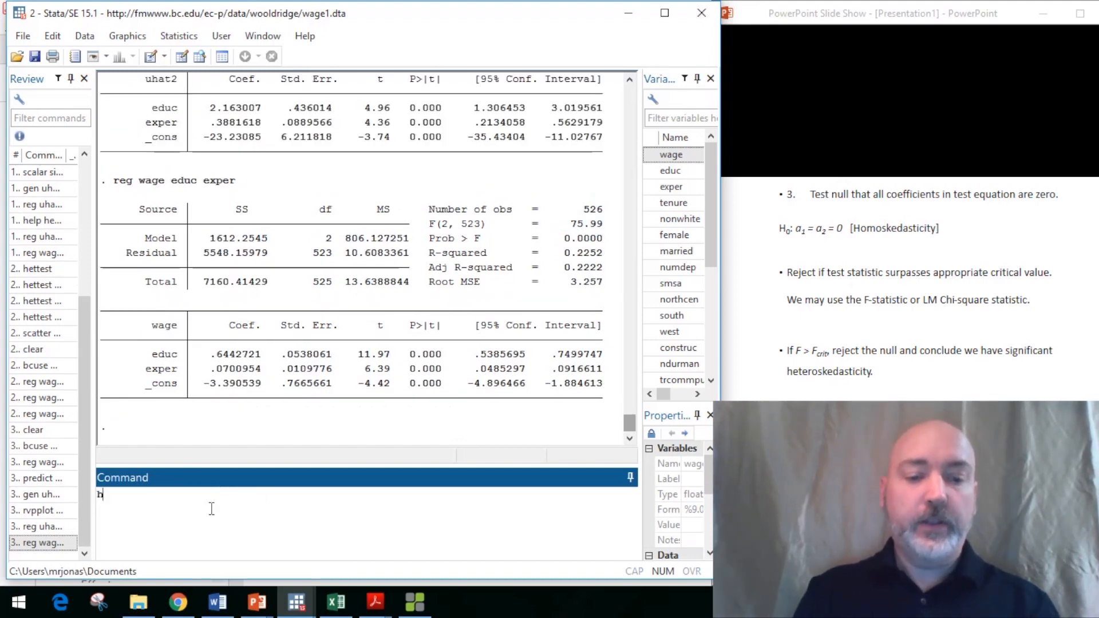
type("ettest rhs")
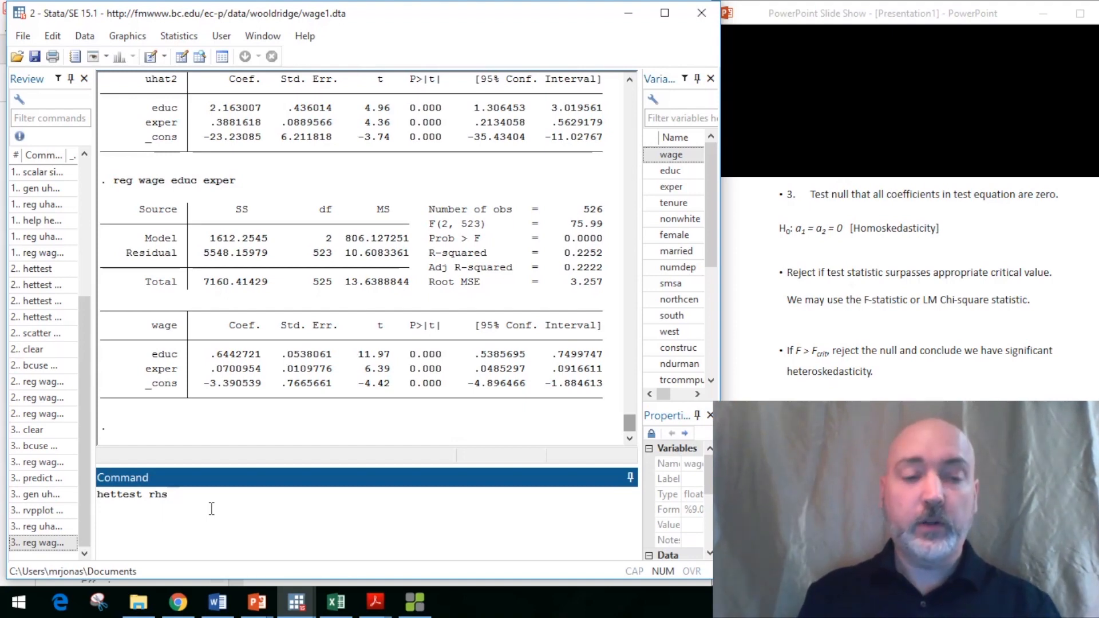
type(",")
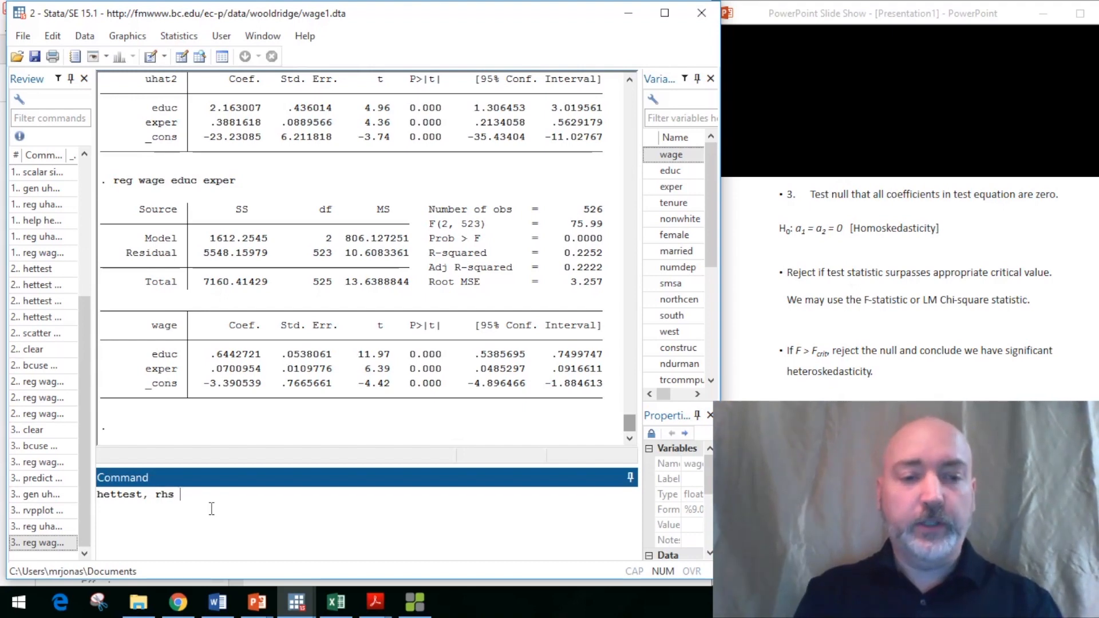
type("fst")
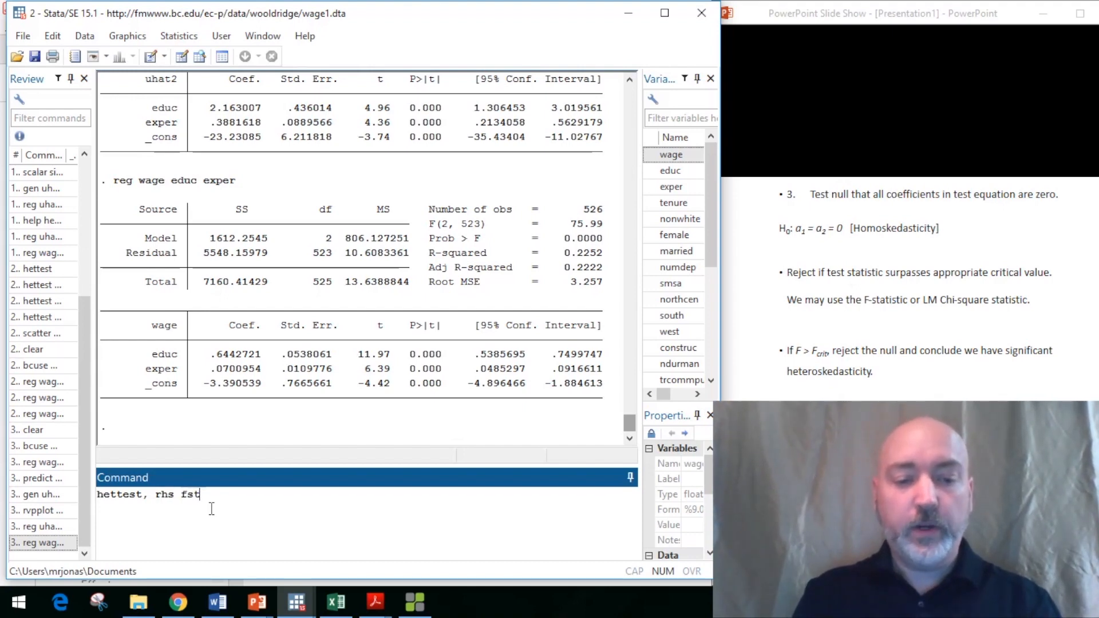
type("at")
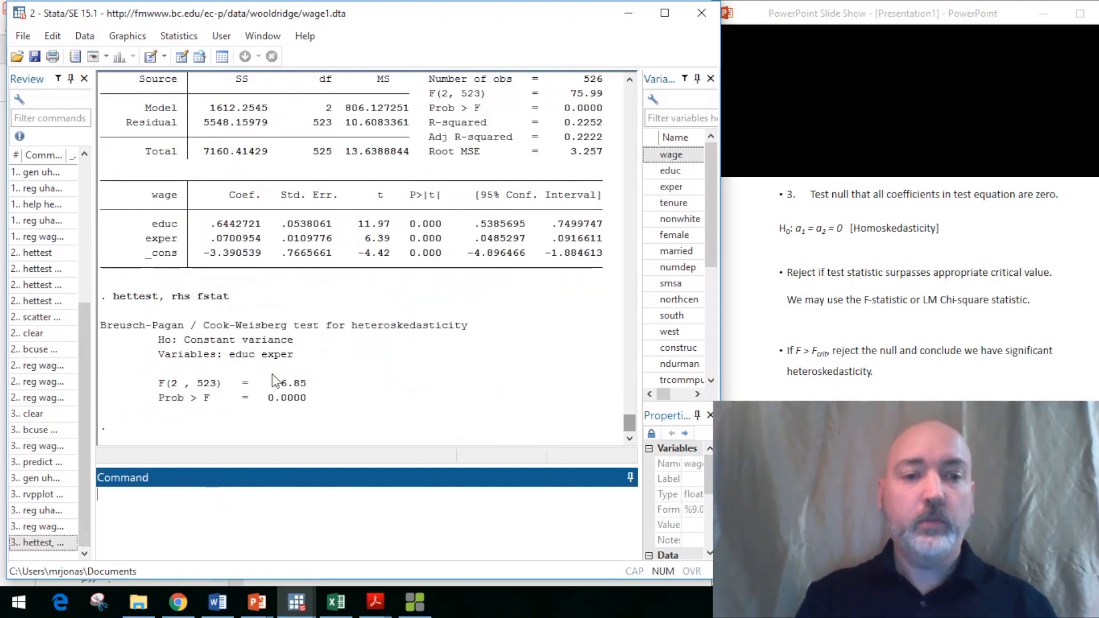
- Run default hettest (chi2(1) = 95.95) and highlight both 0.0000 p-values
double_click(287, 383)
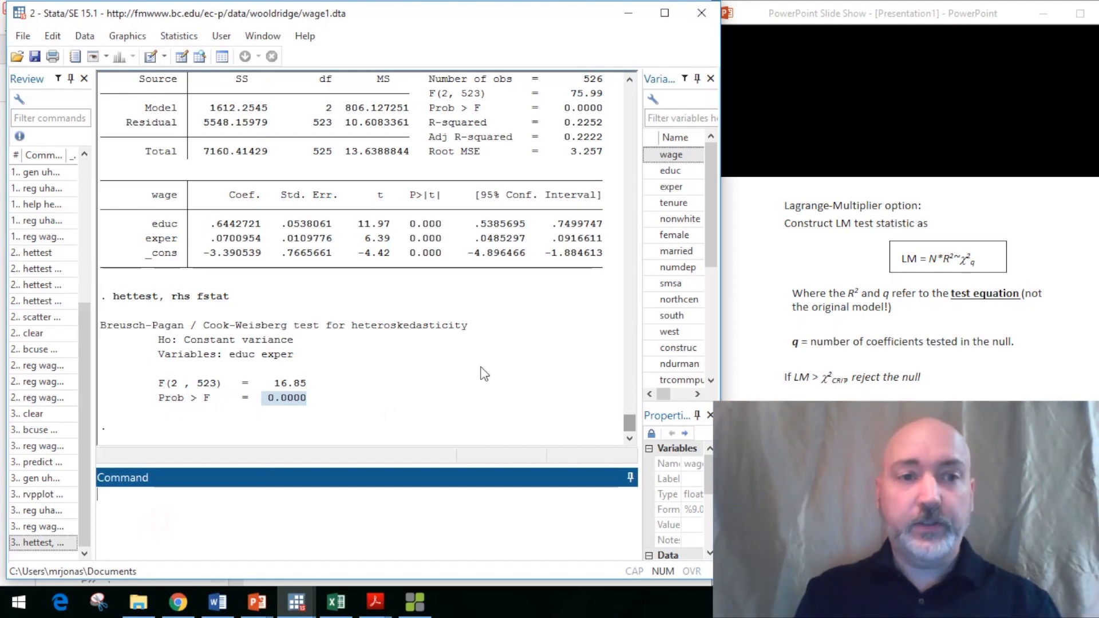
type("hettest")
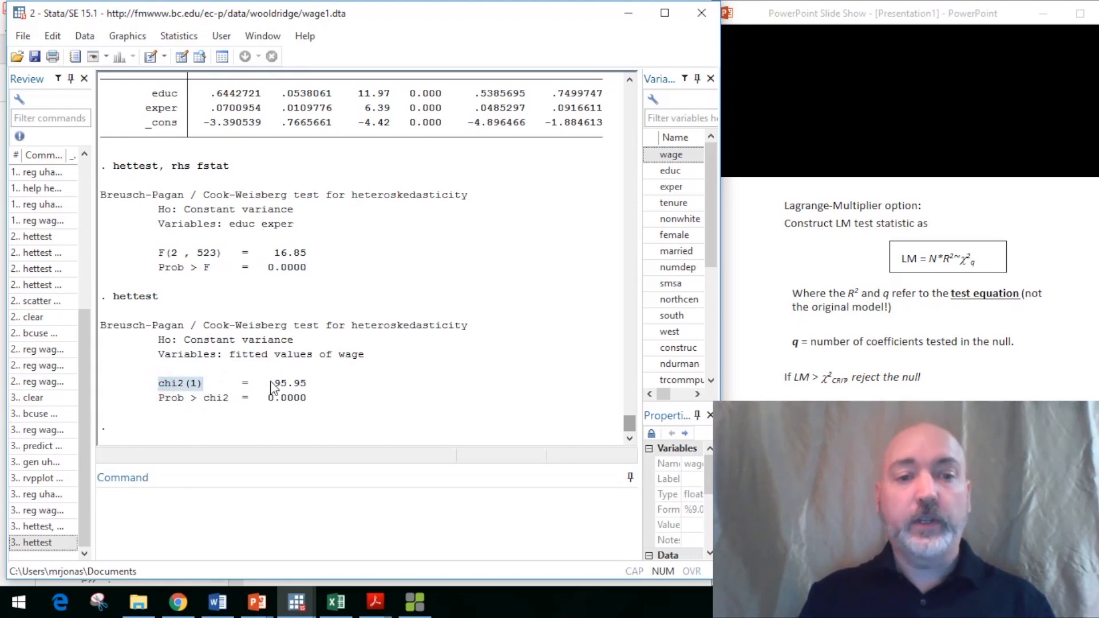
double_click(287, 383)
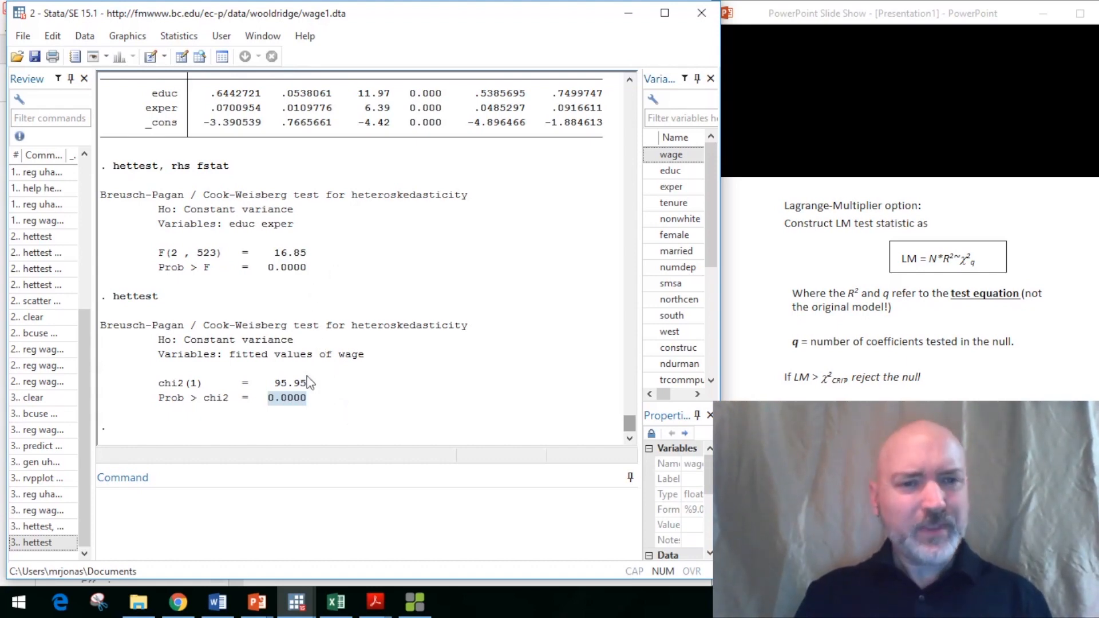
mouse_move(301, 419)
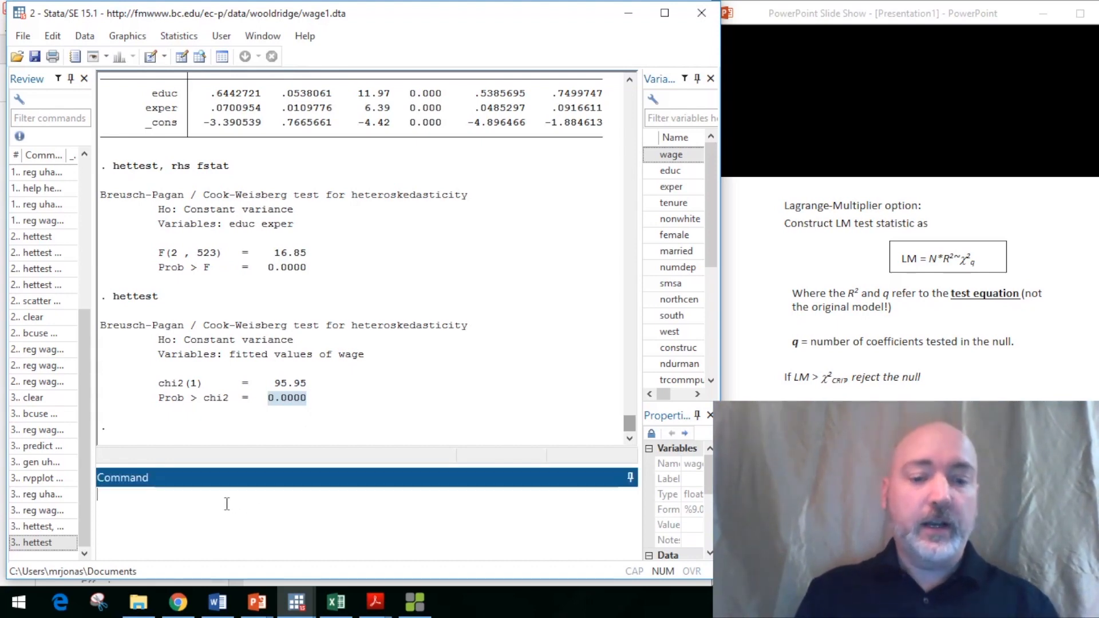
- Run 'hettest educ, fstat', giving F(1, 524) = 14.18, p = 0.0002
type("hettest")
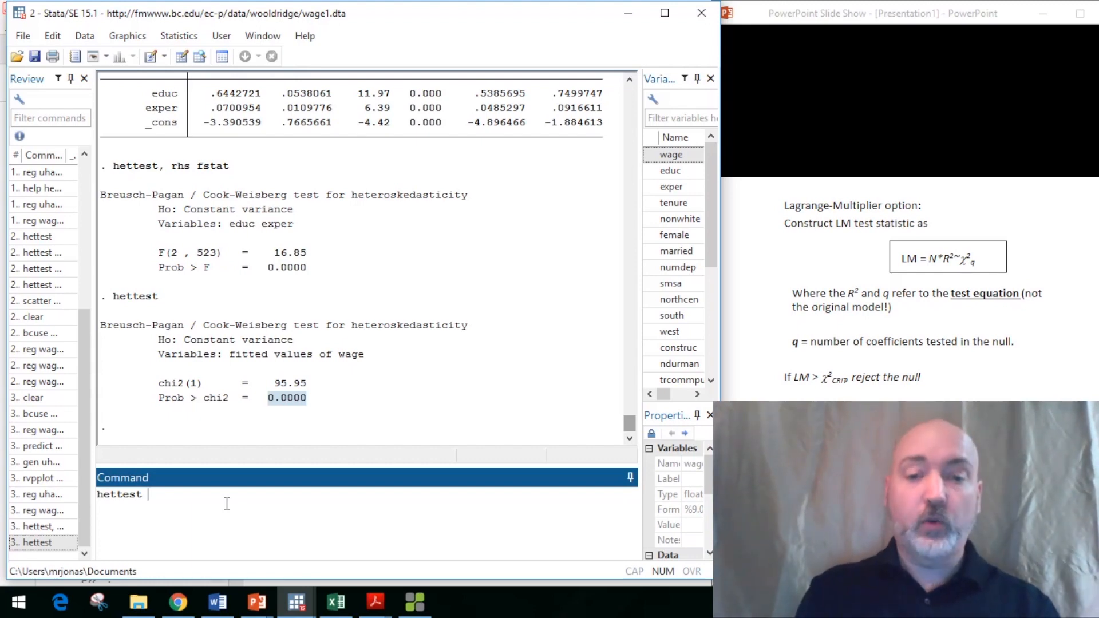
type("e")
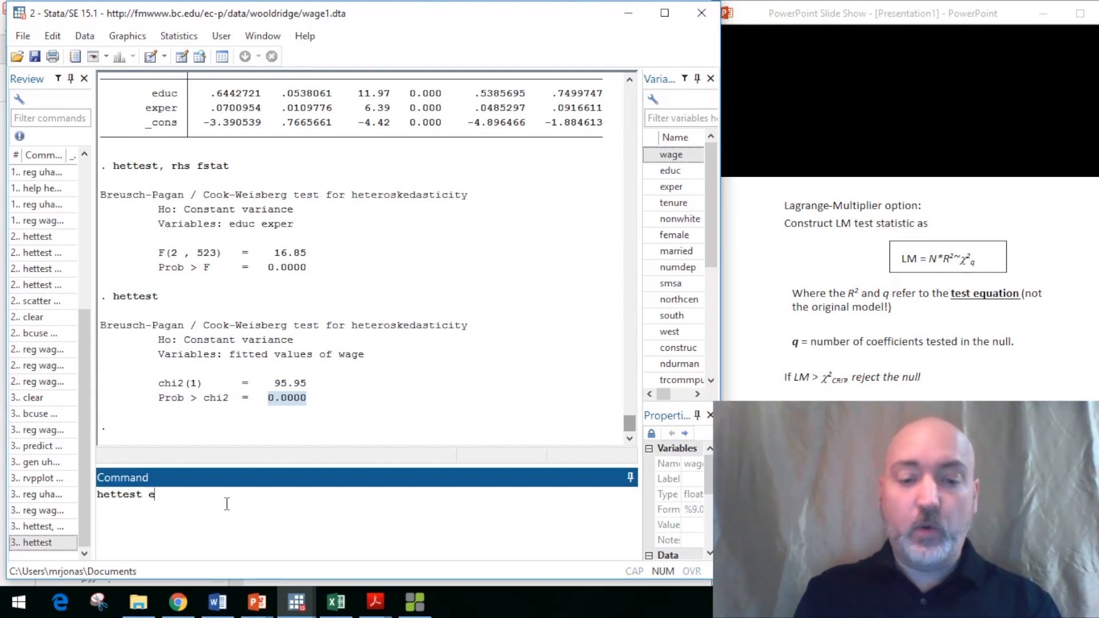
type("duc")
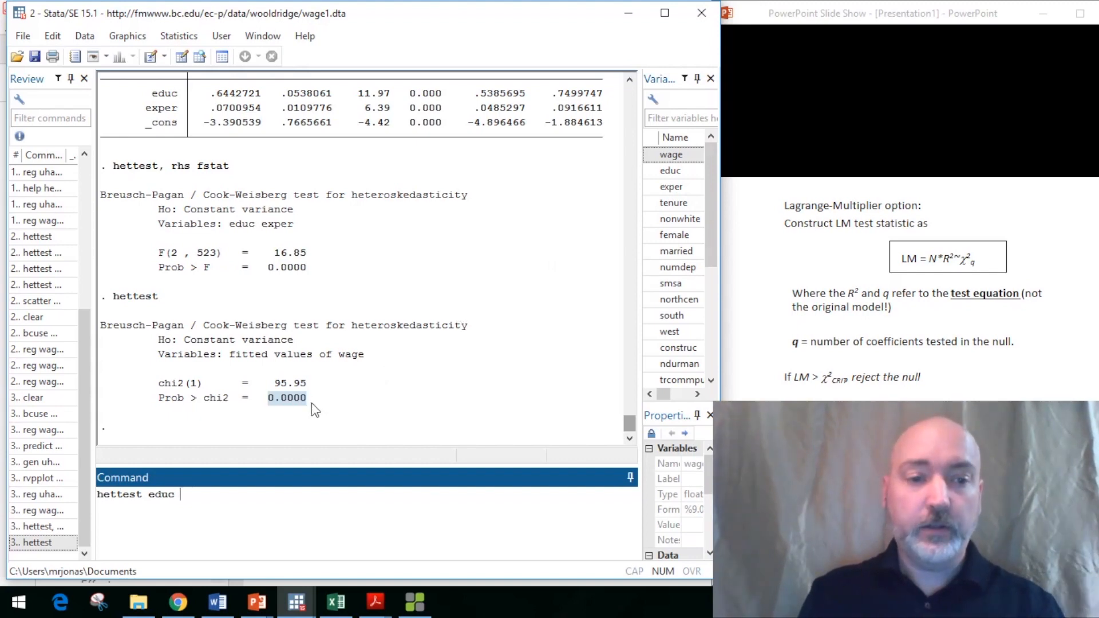
type(",f")
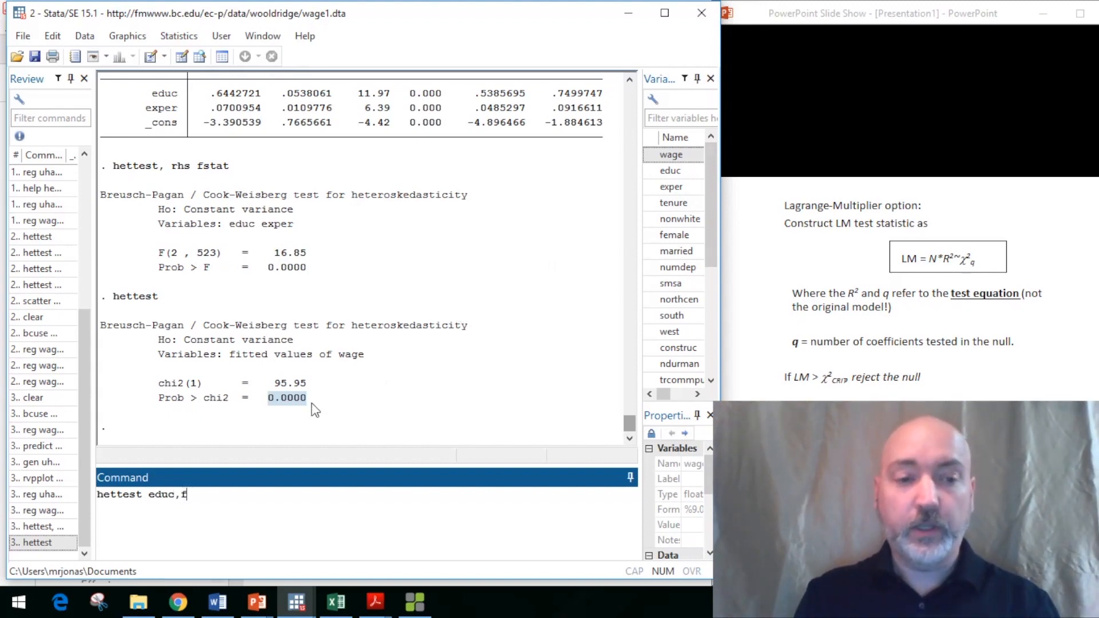
type("ta")
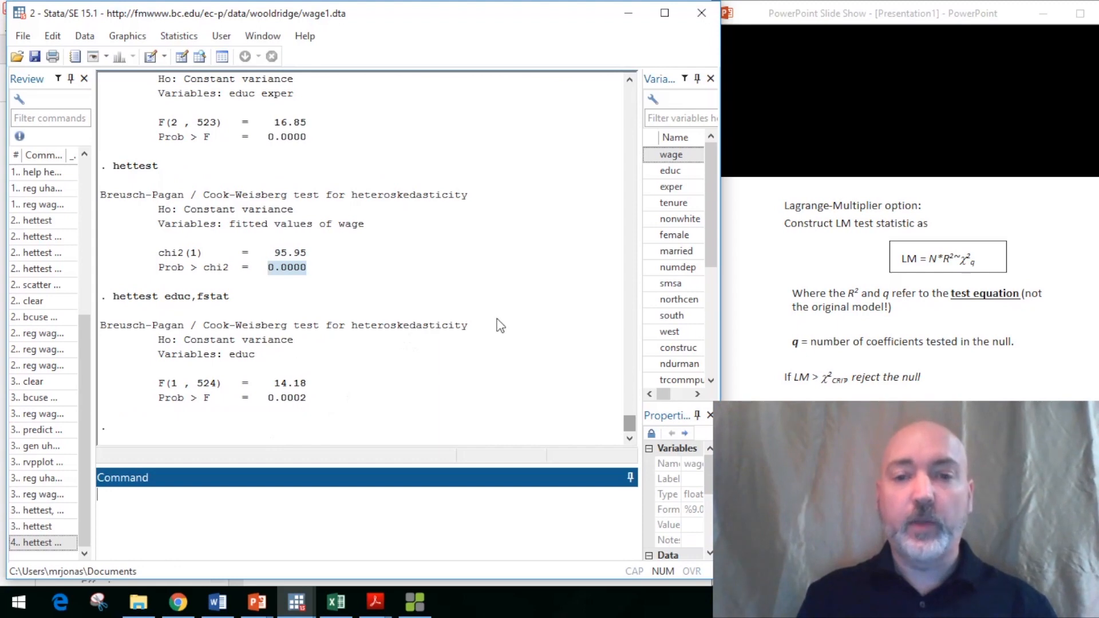
mouse_move(680, 212)
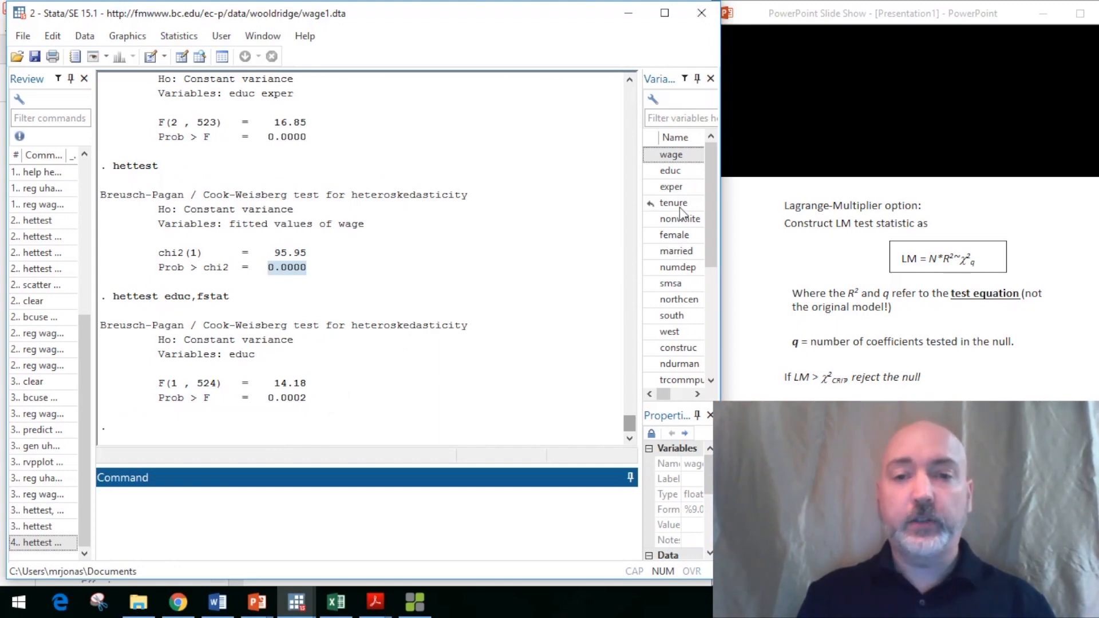